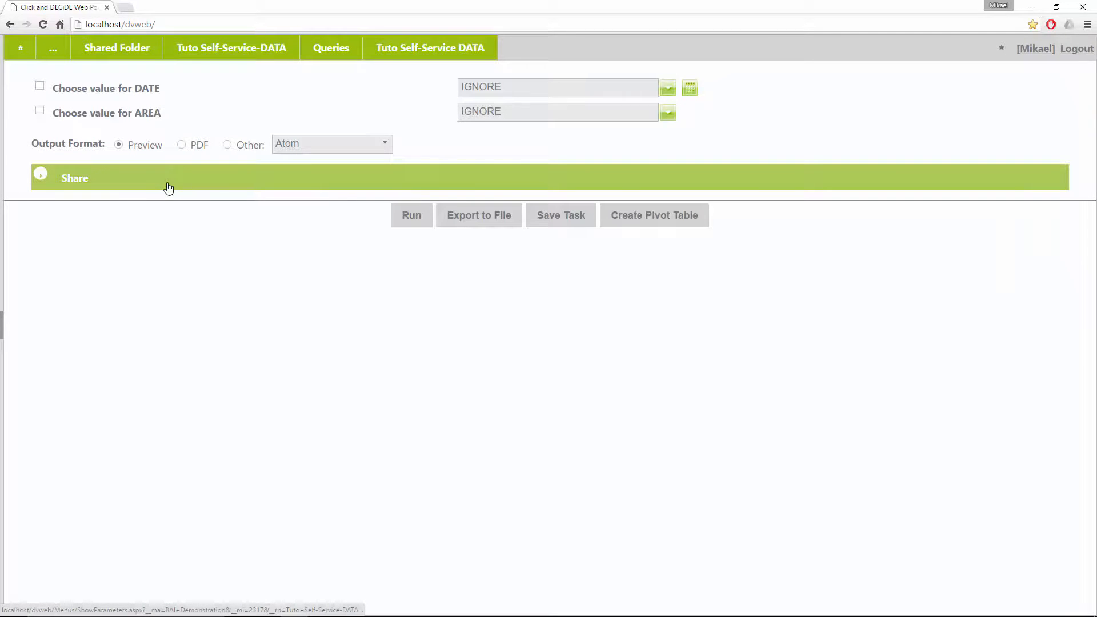
Share the Tuto Self-Service DATA query as an OData feed and copy its address
click(74, 178)
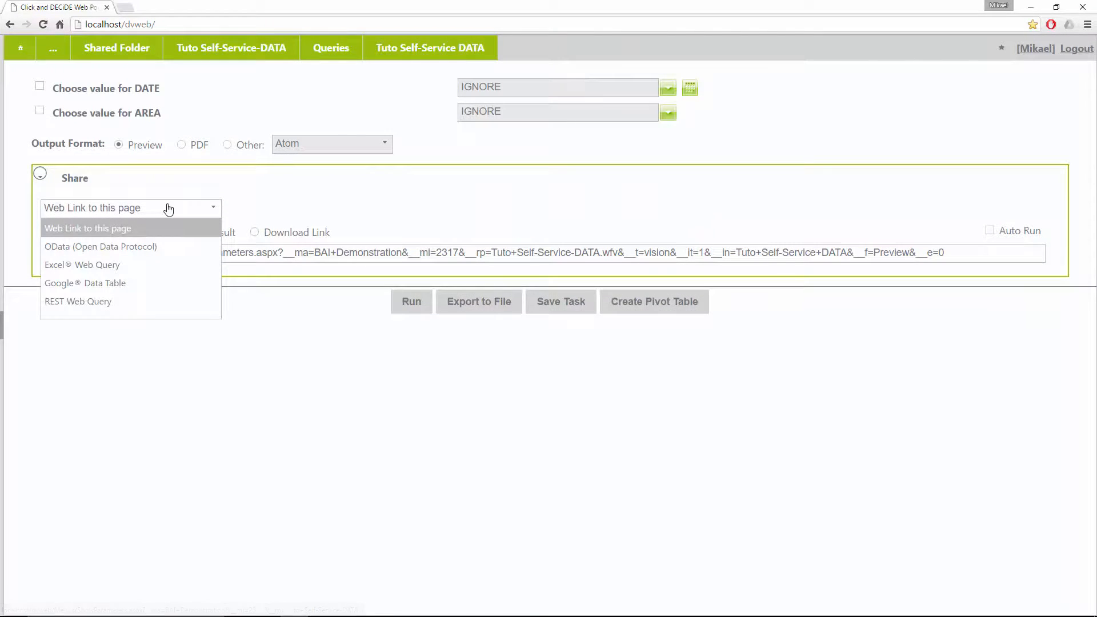
click(101, 247)
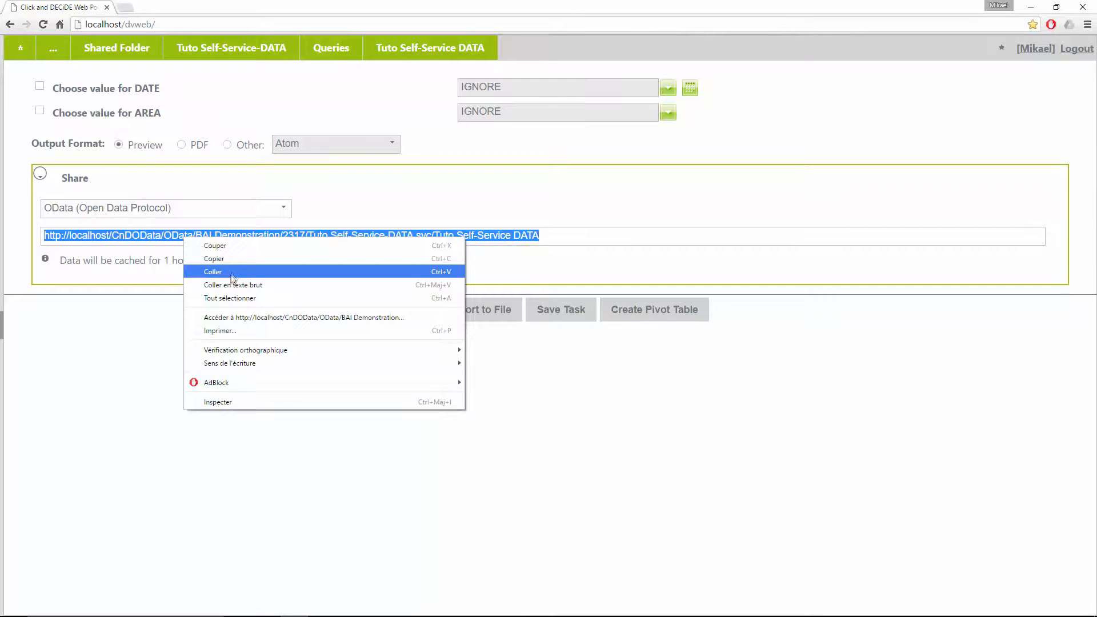
click(10, 606)
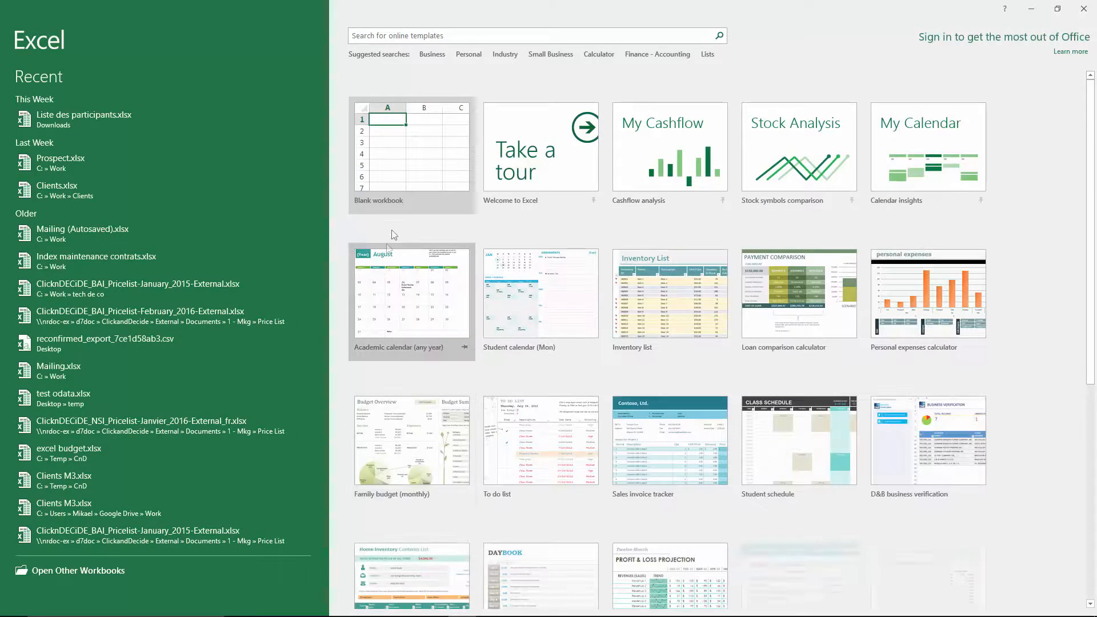
Create a blank workbook and go to its Power Pivot commands
click(412, 154)
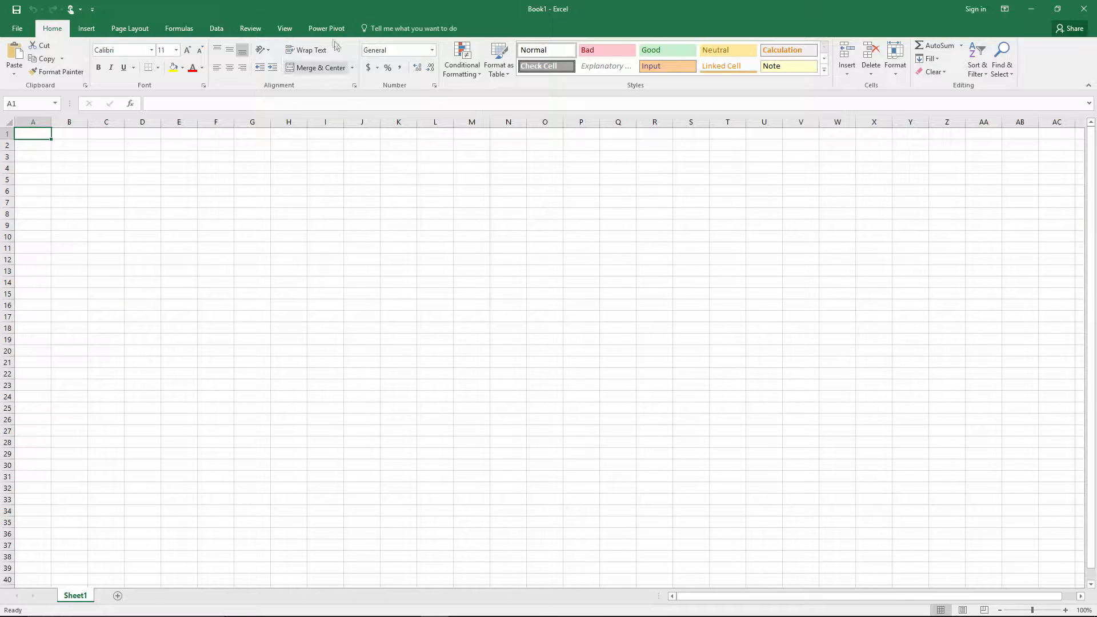
click(326, 27)
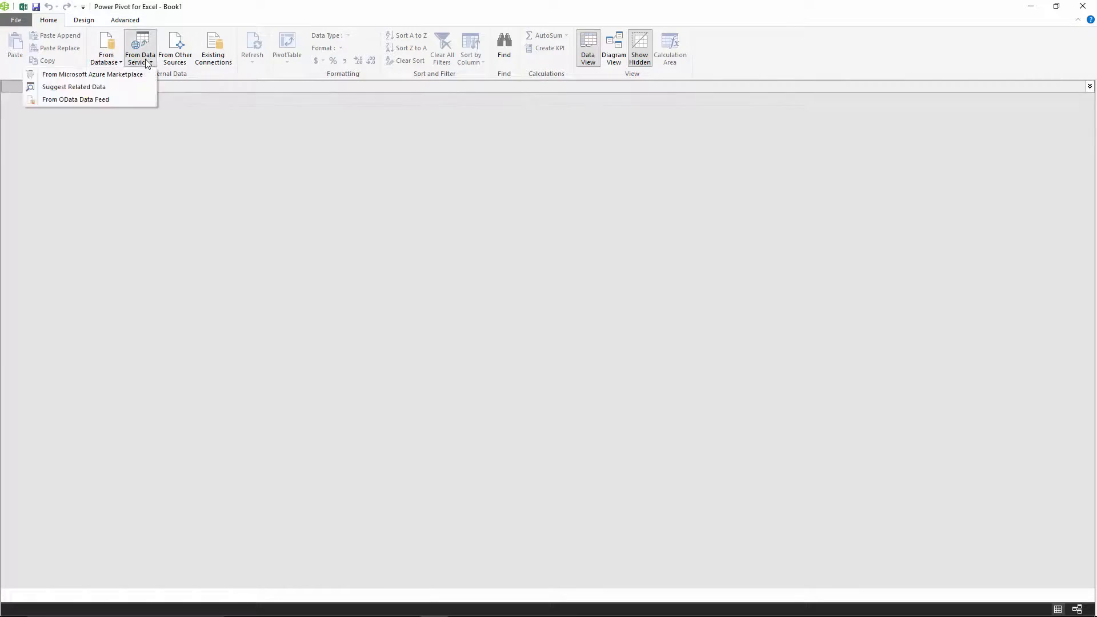
Start an OData data feed import and review its advanced connection properties
click(75, 99)
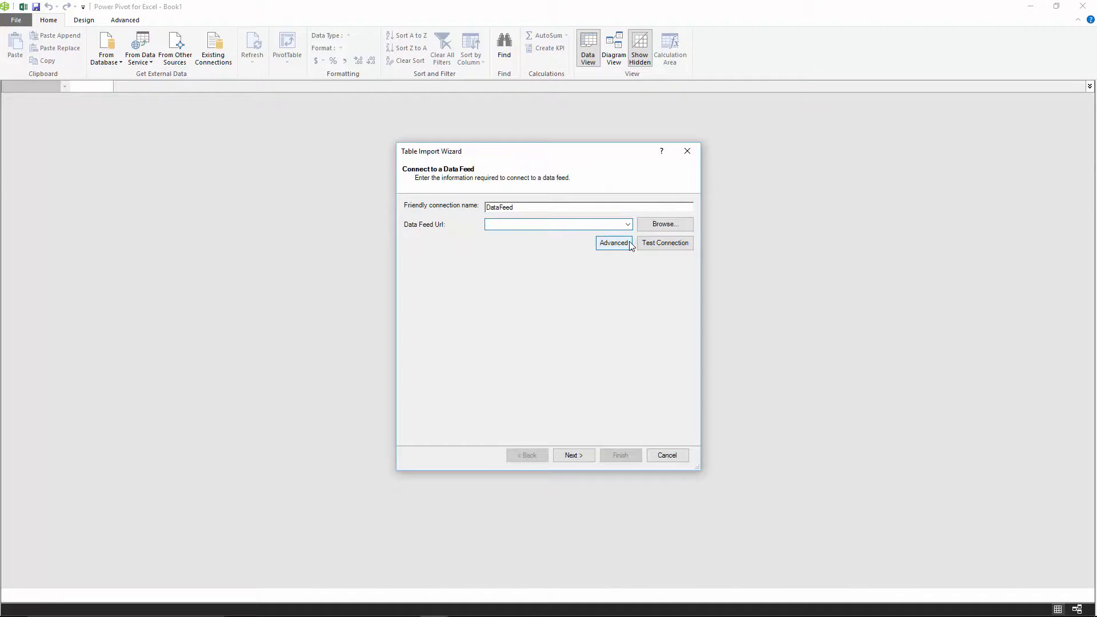
click(615, 242)
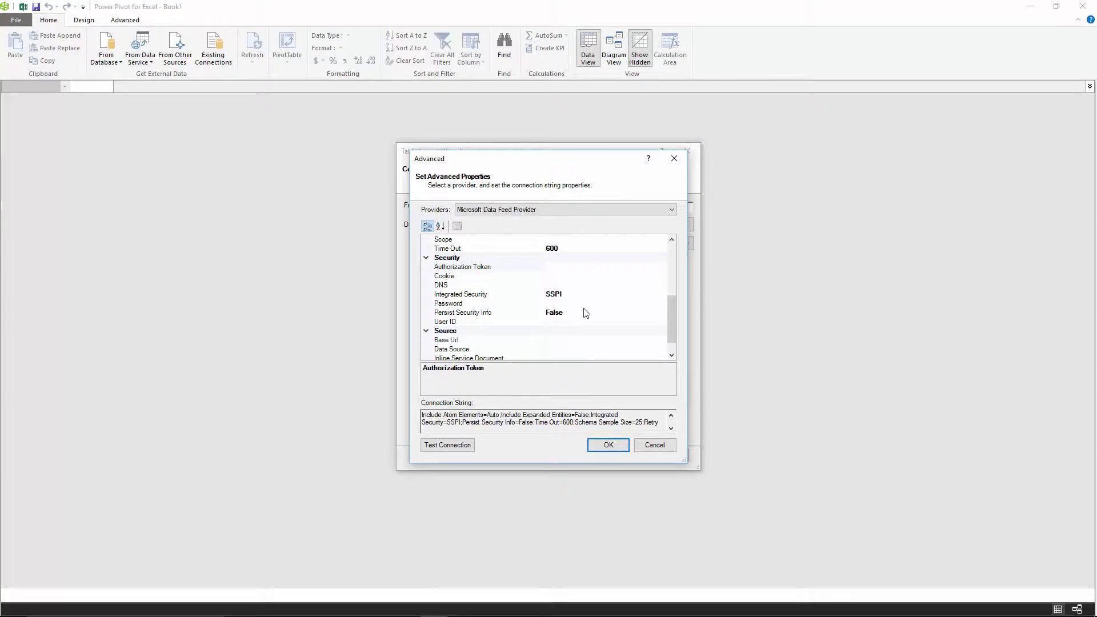
click(446, 321)
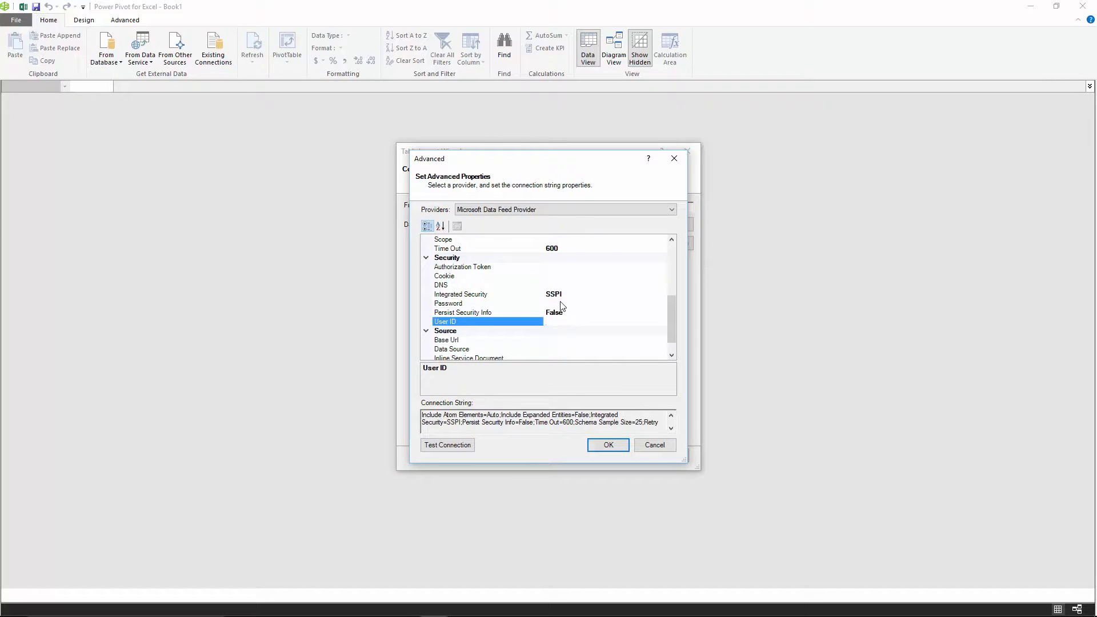
click(607, 445)
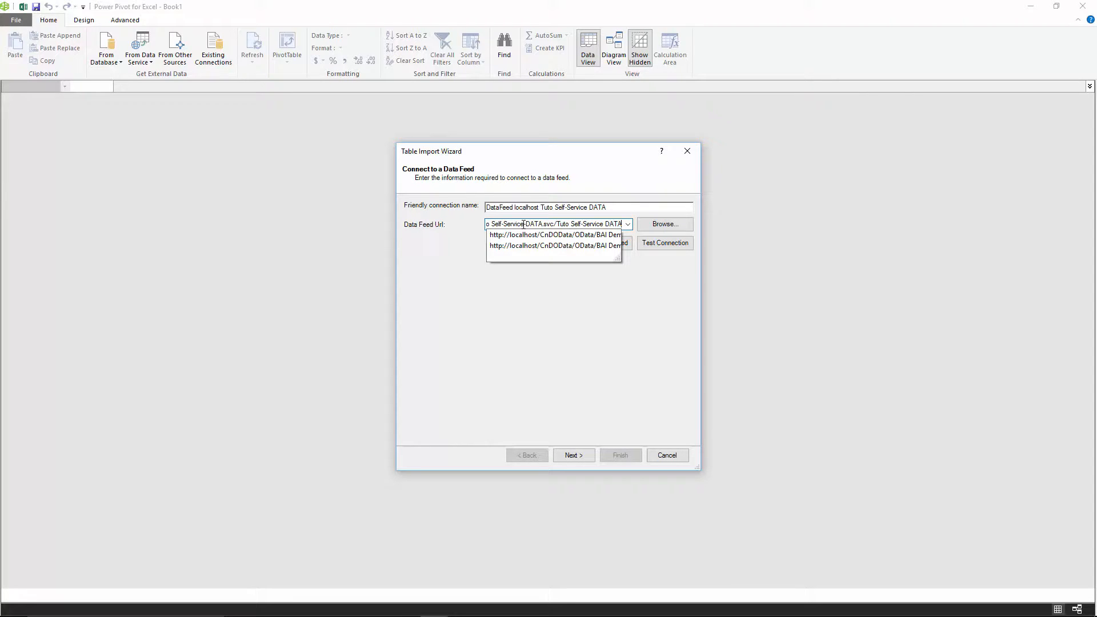
Connect to the pasted feed address and import its table of 321 rows into the model
click(572, 455)
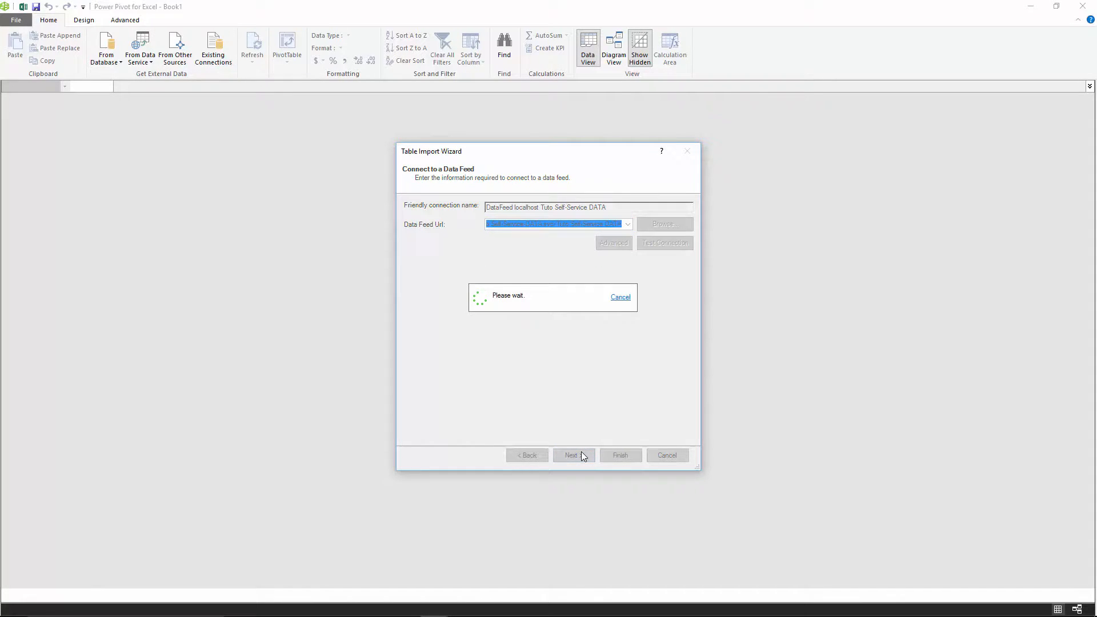
click(570, 456)
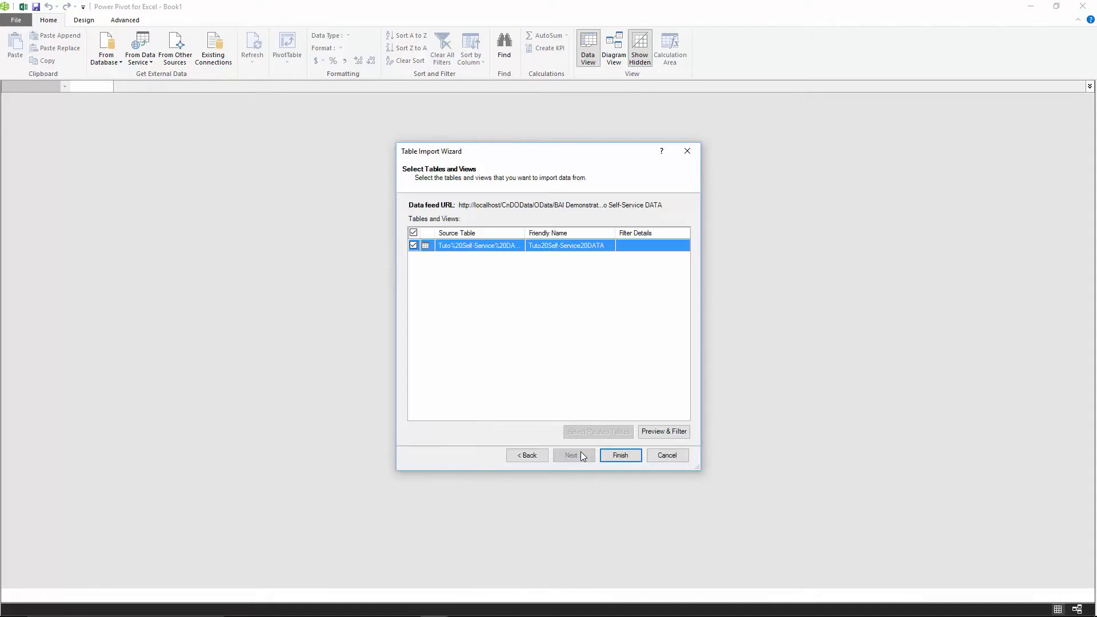
click(619, 455)
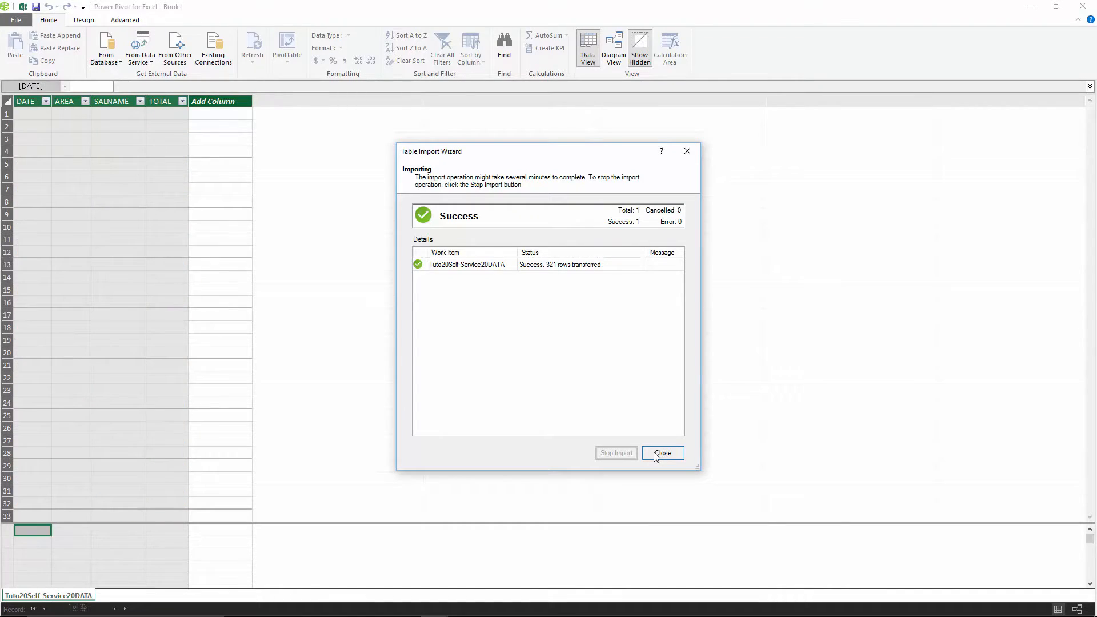
Add a Chart and Table (Horizontal) pivot layout on a new worksheet
click(662, 452)
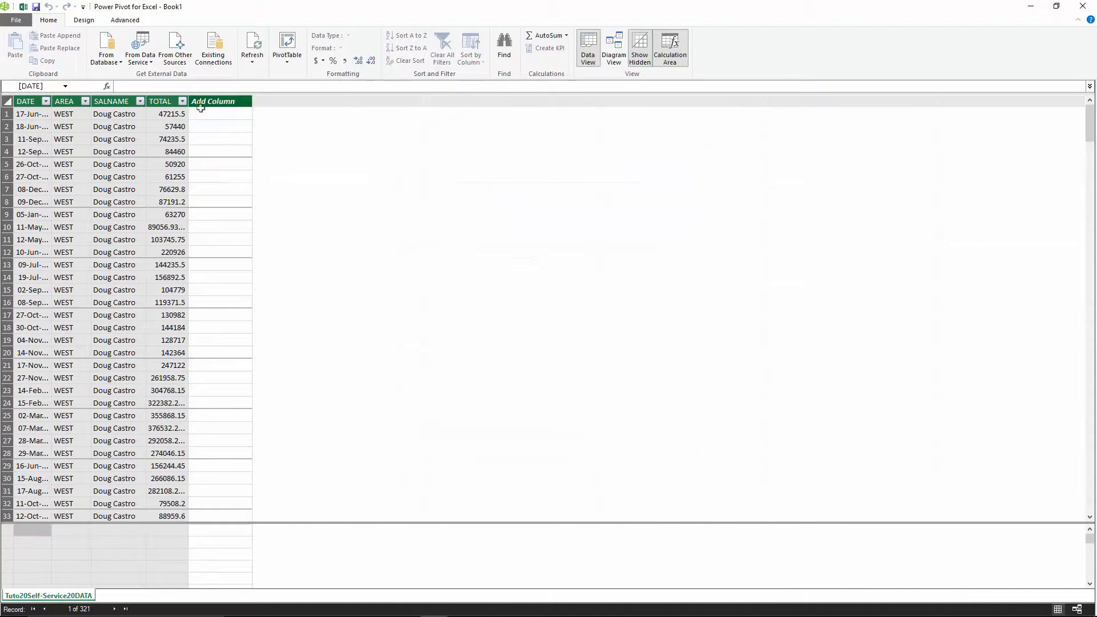
click(285, 49)
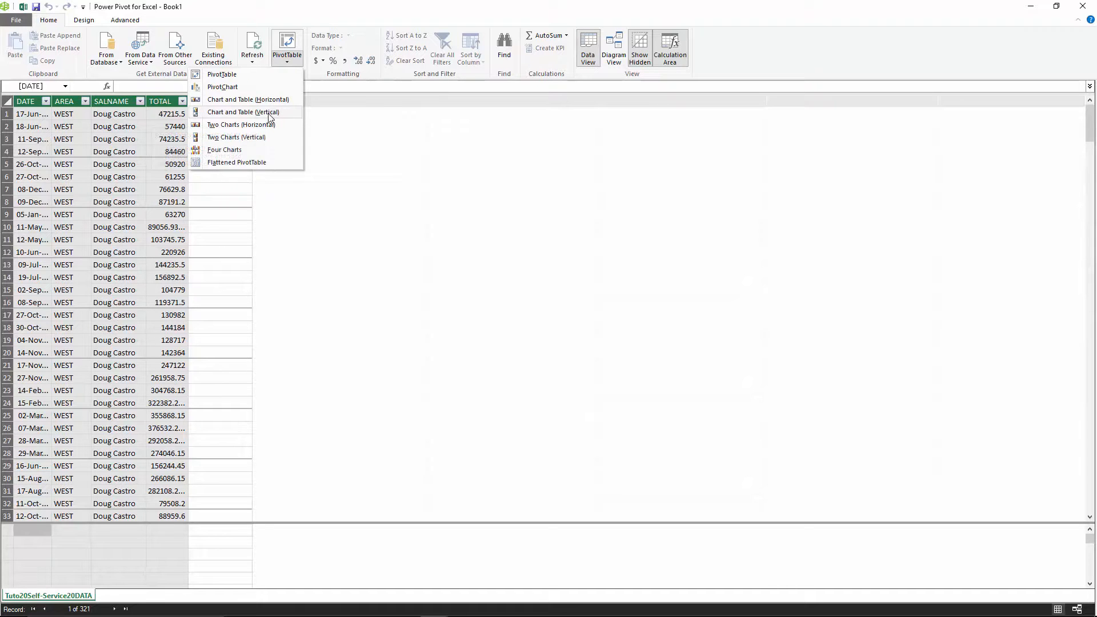
click(246, 100)
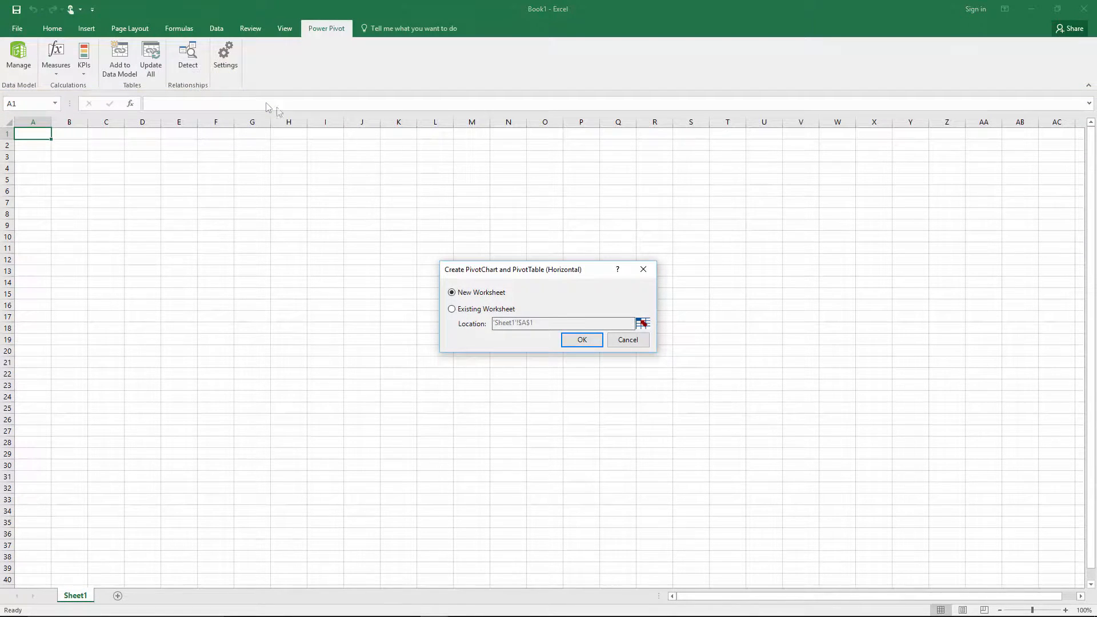
click(581, 339)
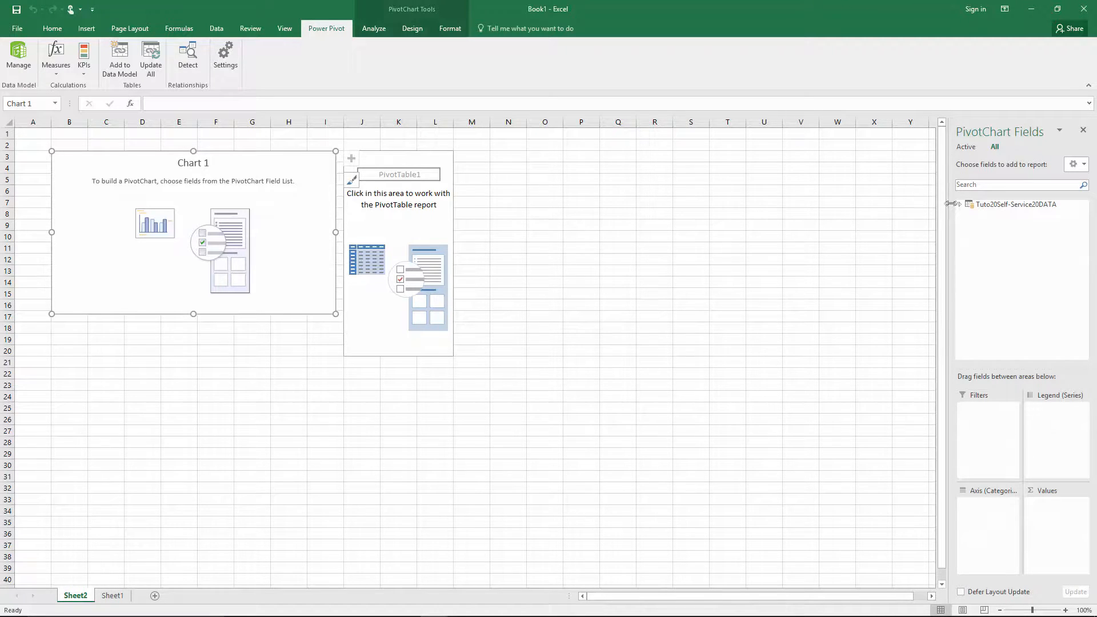
Add TOTAL to the pivot chart, plotting Sum of TOTAL by AREA
click(970, 203)
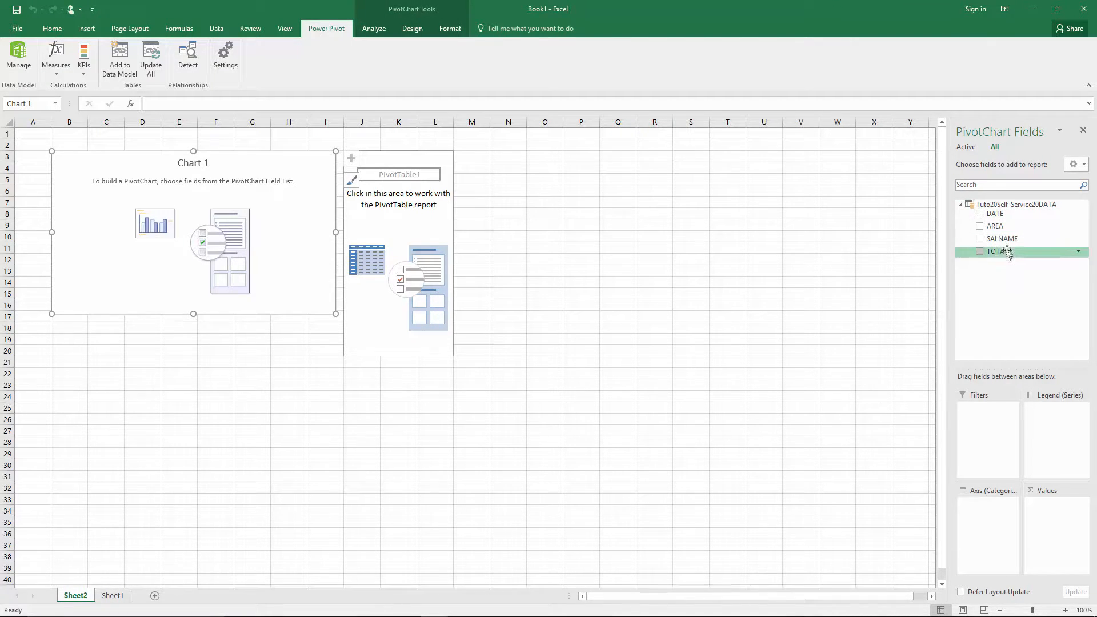
click(979, 250)
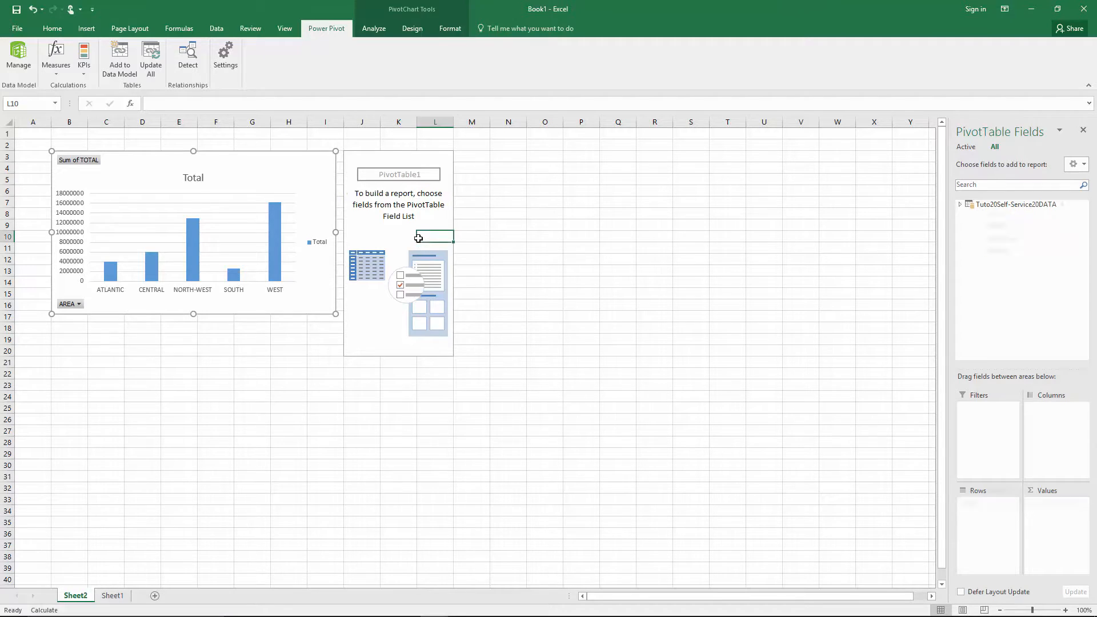
Put DATE years in columns, SALNAME in rows and Sum of TOTAL in values, then select the chart
click(961, 203)
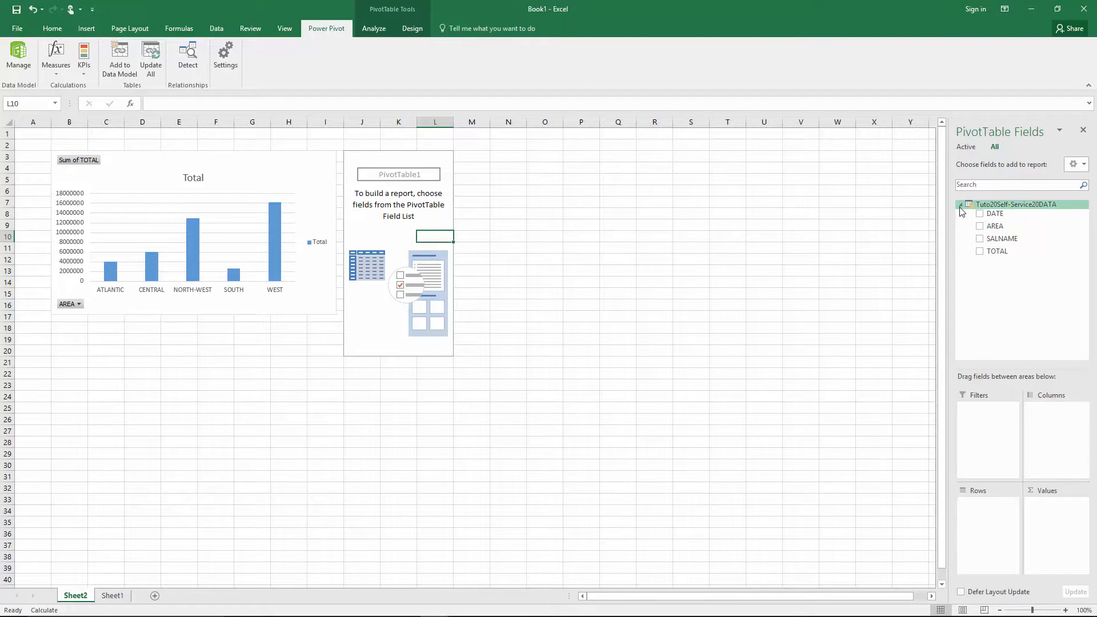
drag(994, 214, 1063, 425)
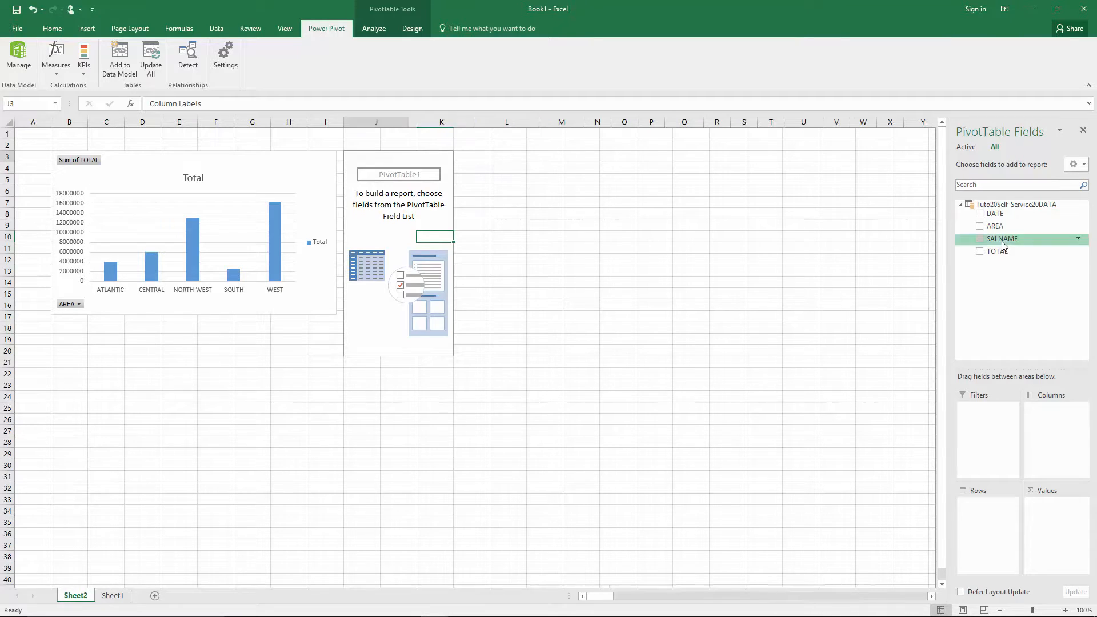
click(980, 225)
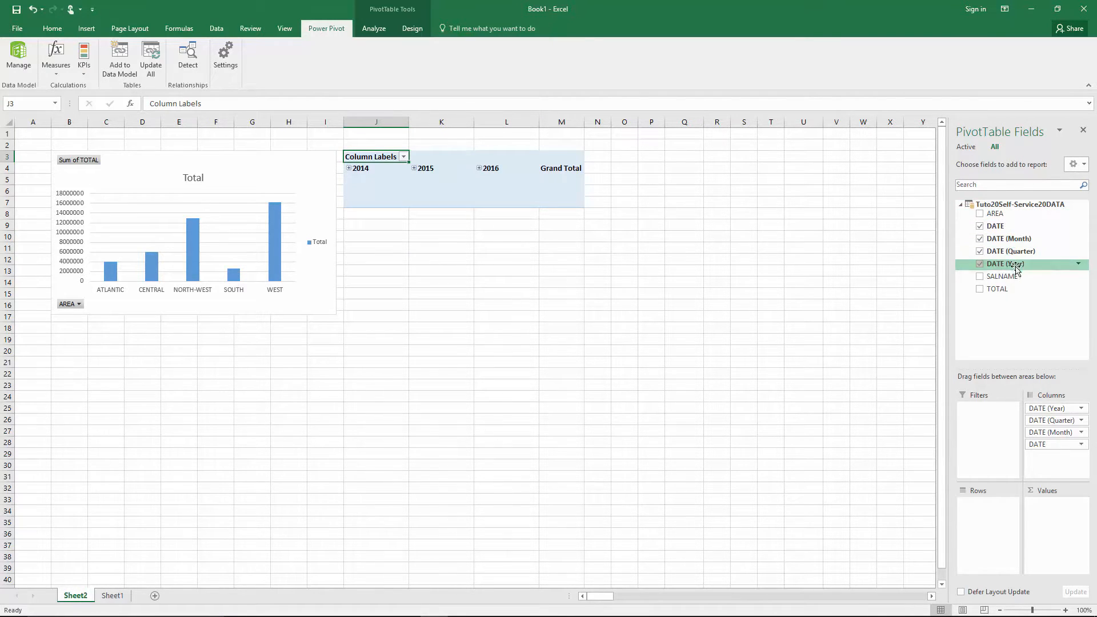
click(979, 276)
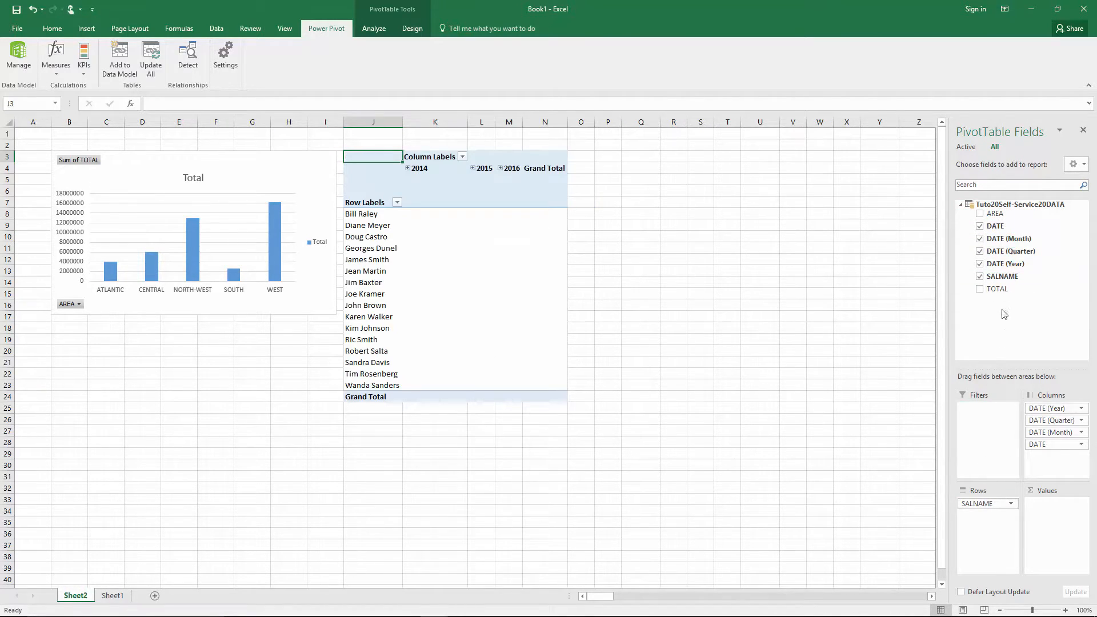
click(980, 288)
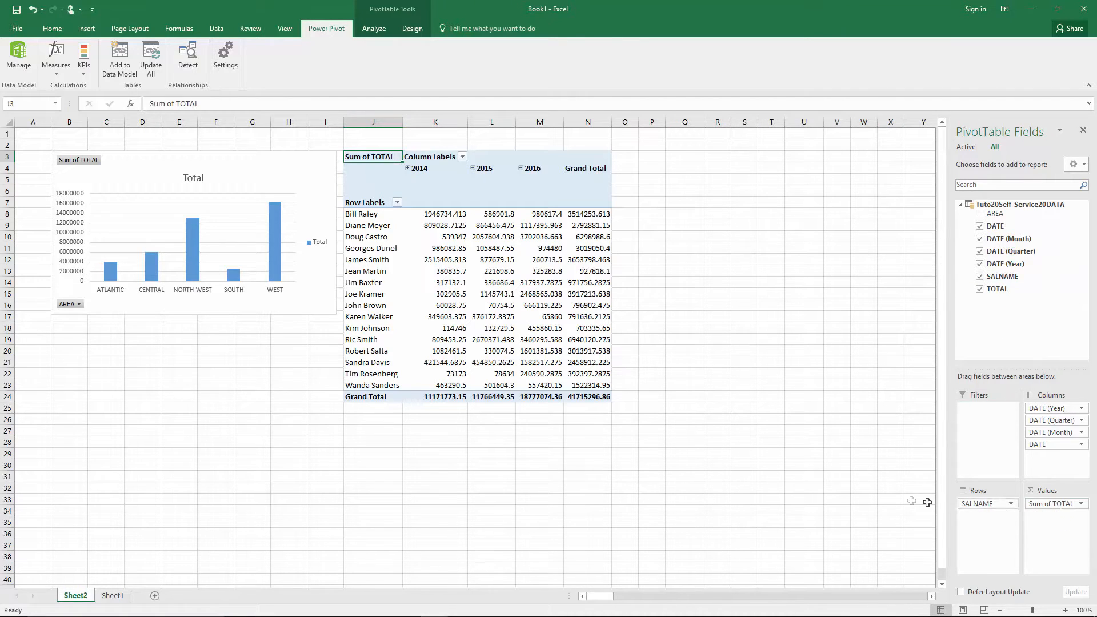
click(192, 245)
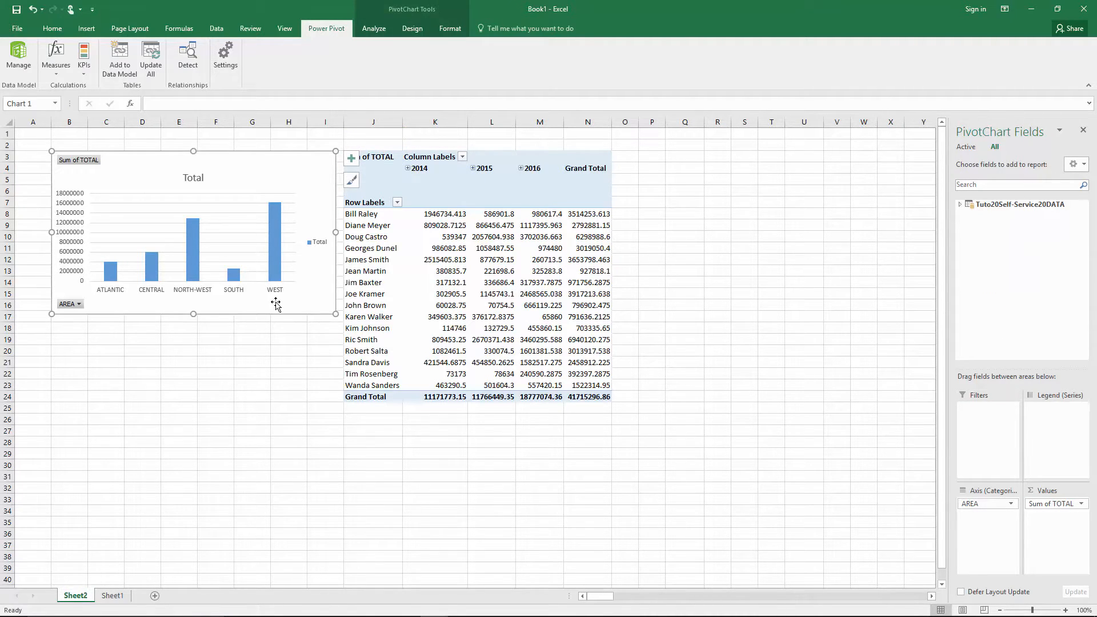
Insert an AREA slicer for the chart and filter it to ATLANTIC
click(85, 27)
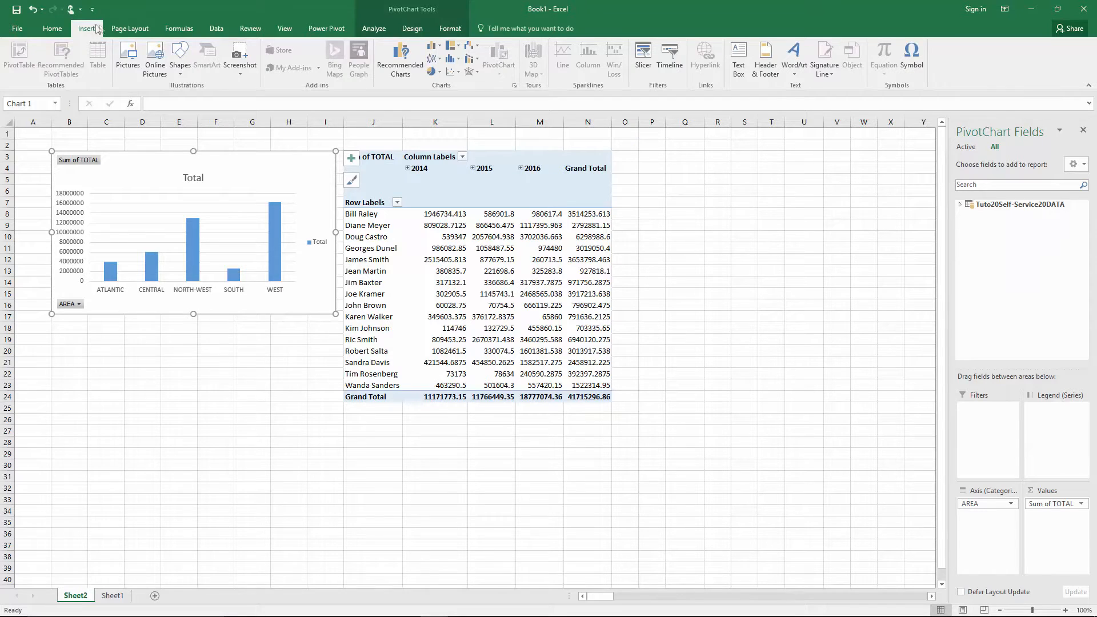
click(642, 55)
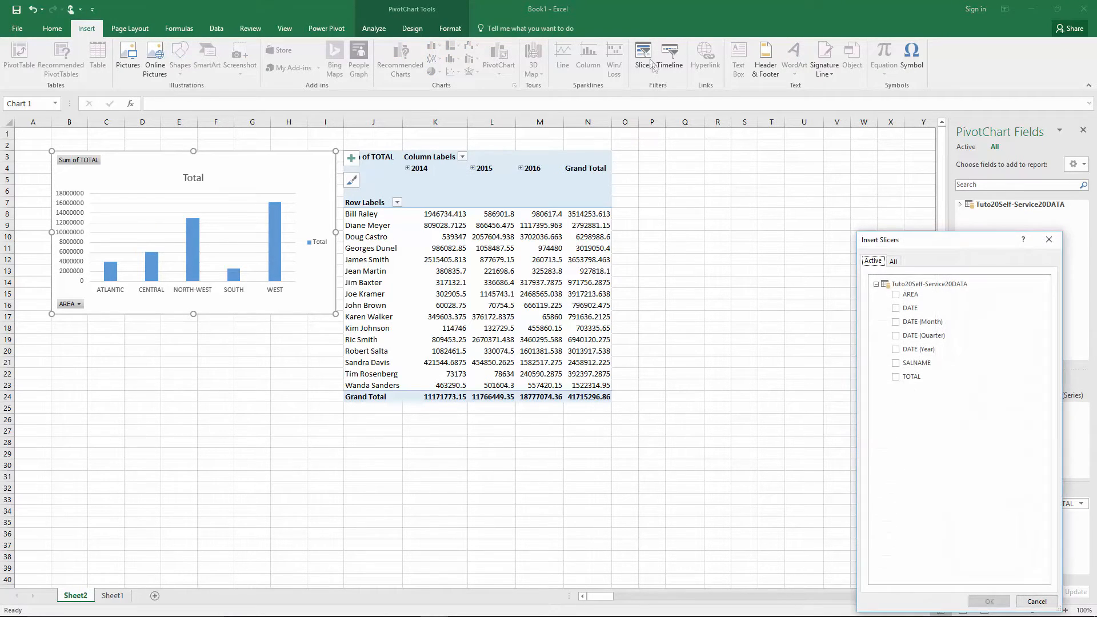
click(895, 294)
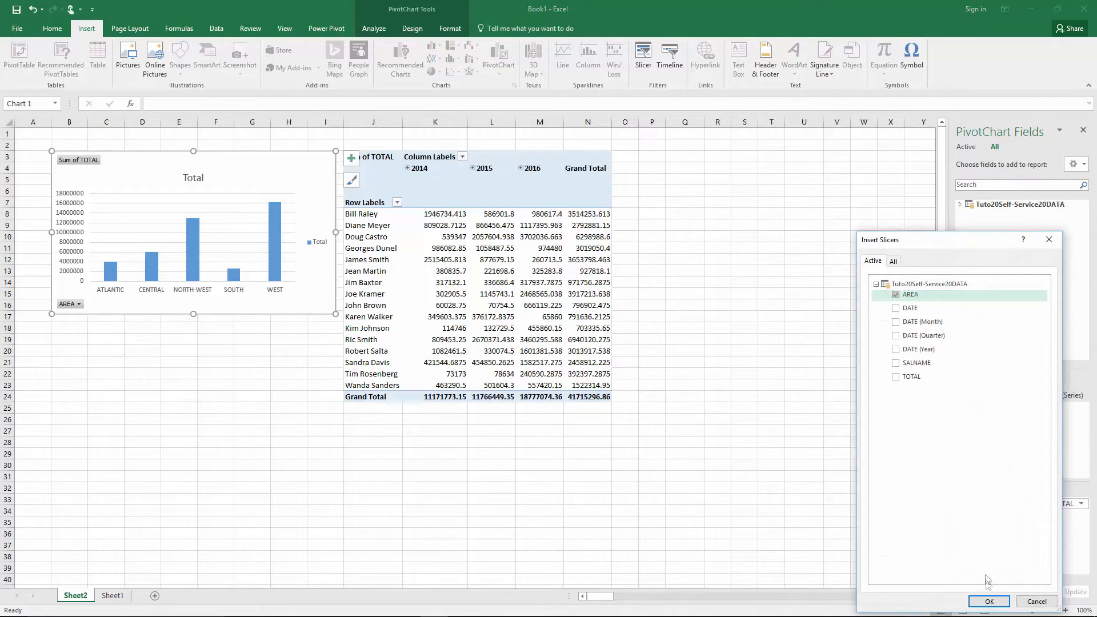
click(988, 602)
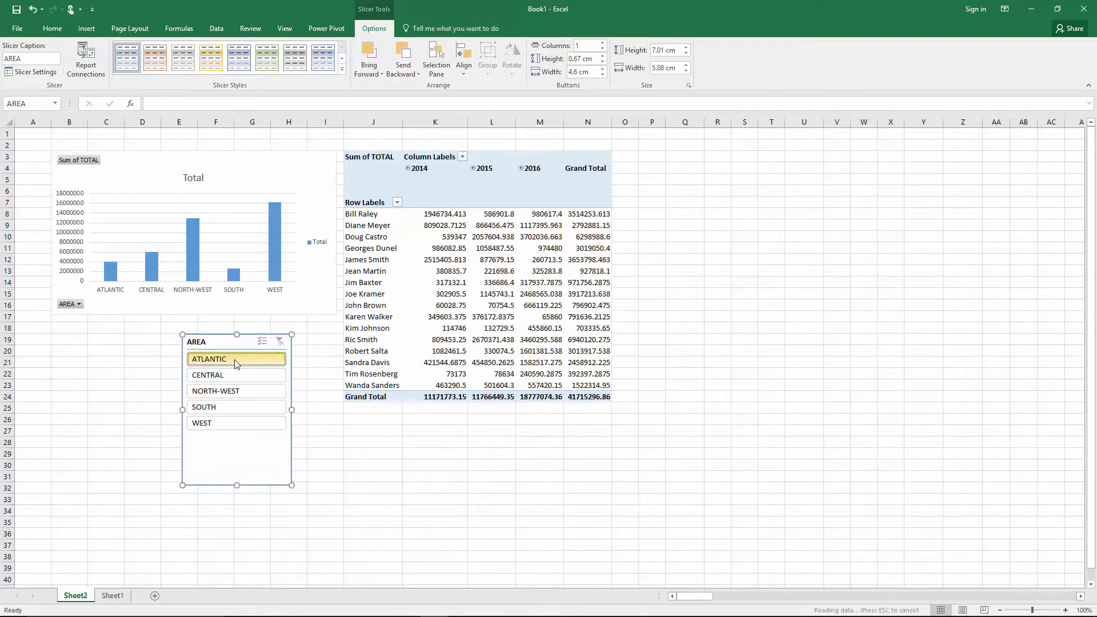
right_click(211, 359)
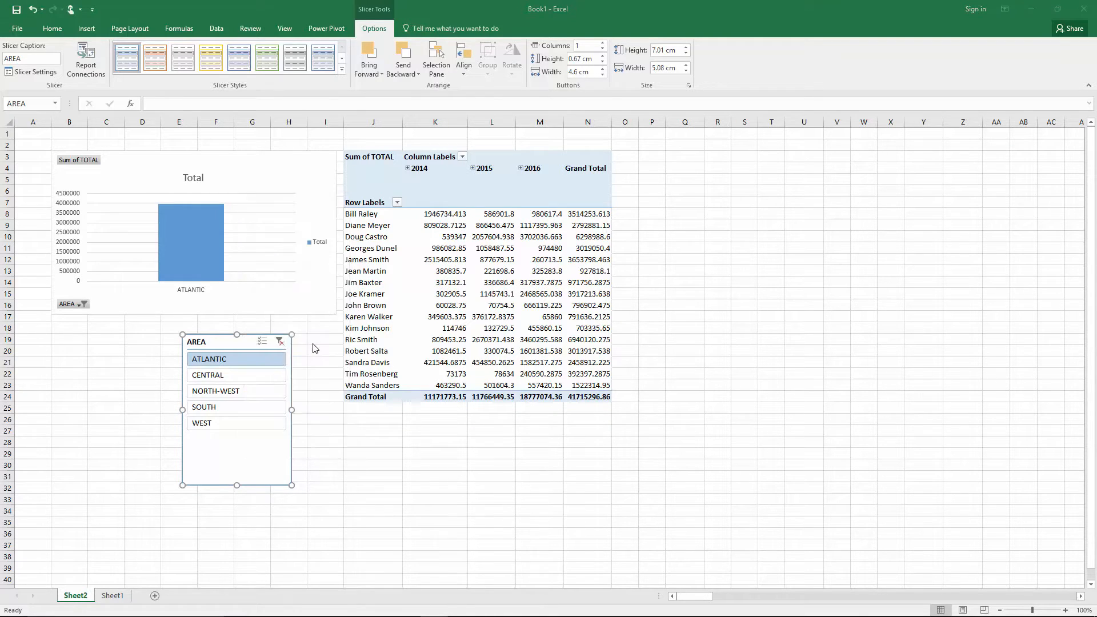
Connect the AREA slicer to both PivotTable1 and Chart 1
click(86, 58)
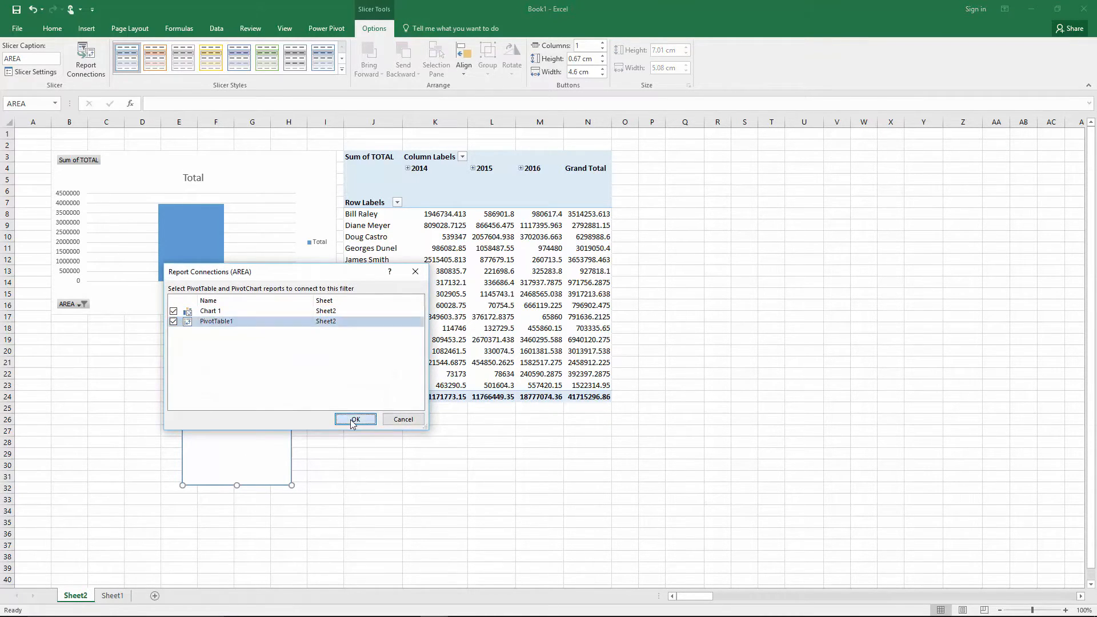
click(354, 419)
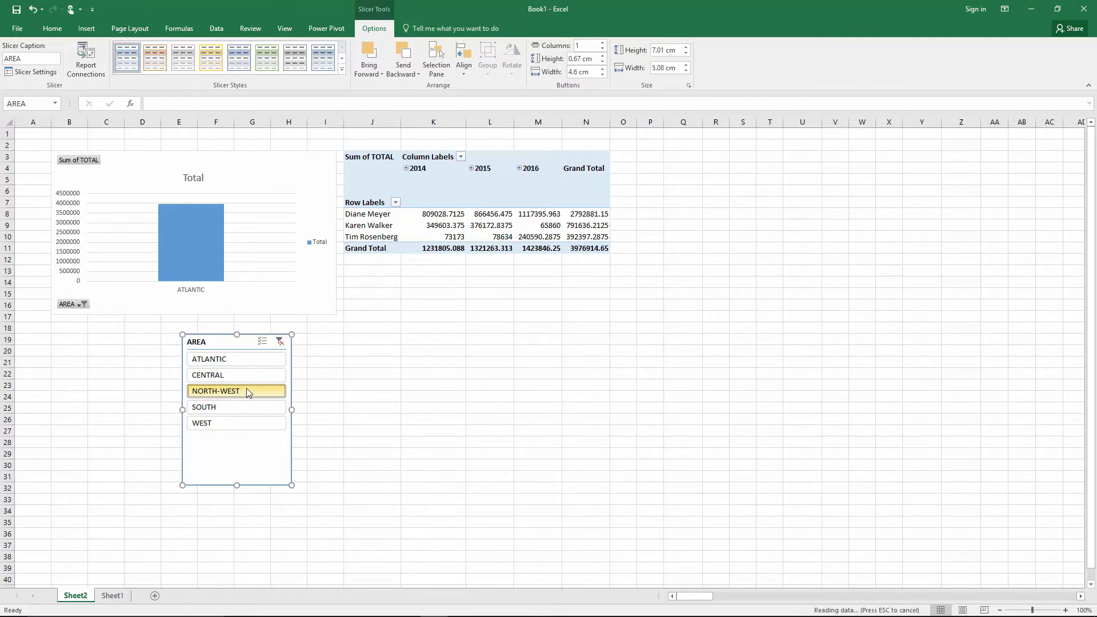
Filter chart and pivot table to the SOUTH area with the slicer
click(236, 375)
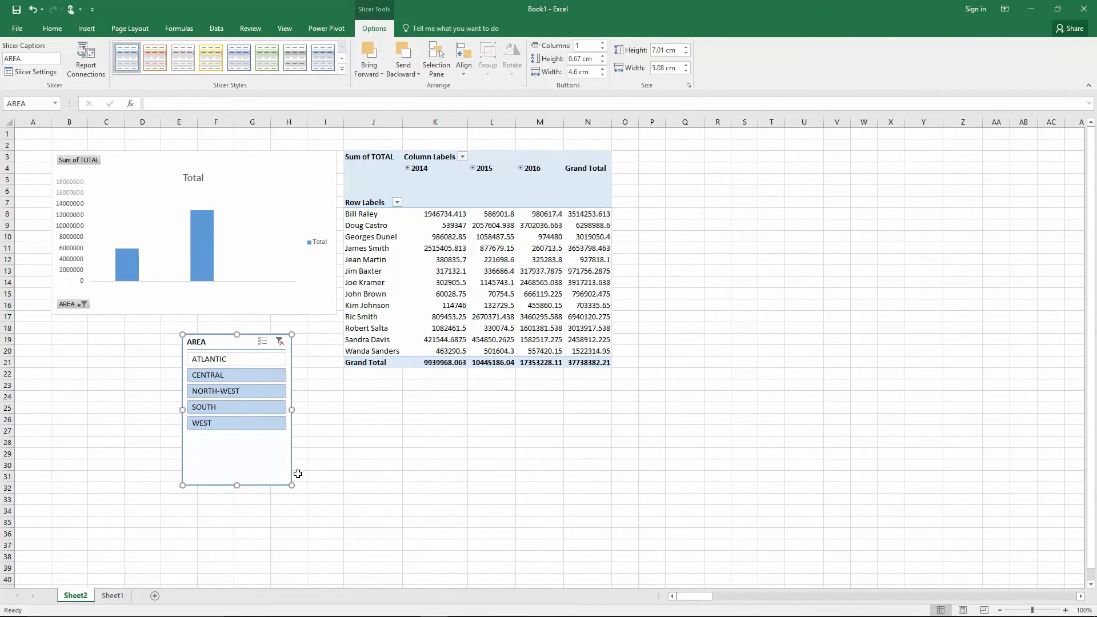
click(235, 406)
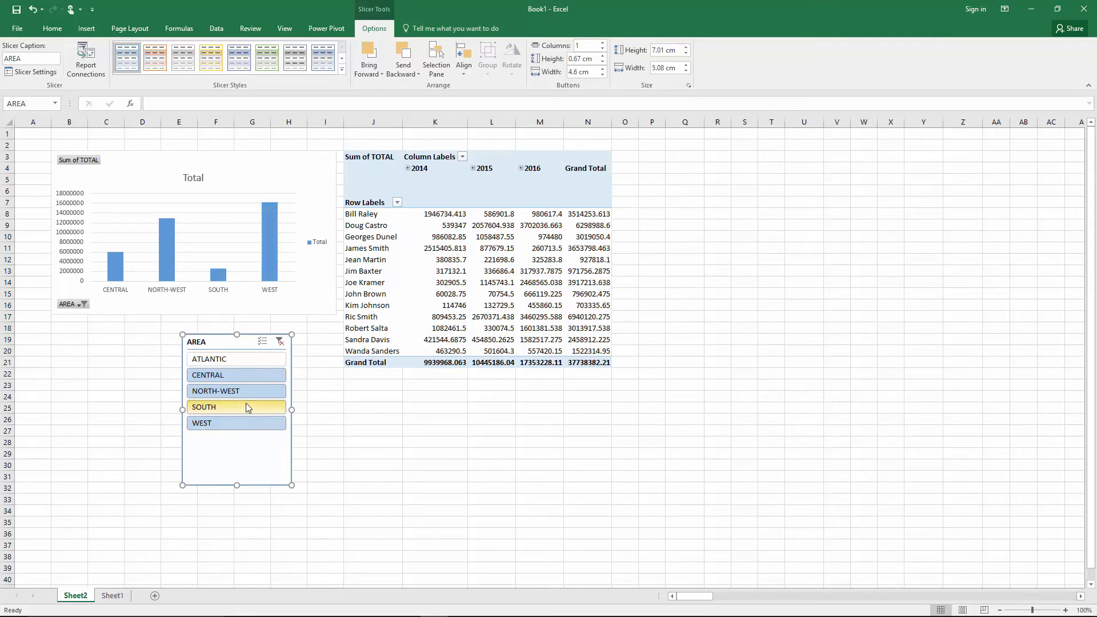
click(236, 407)
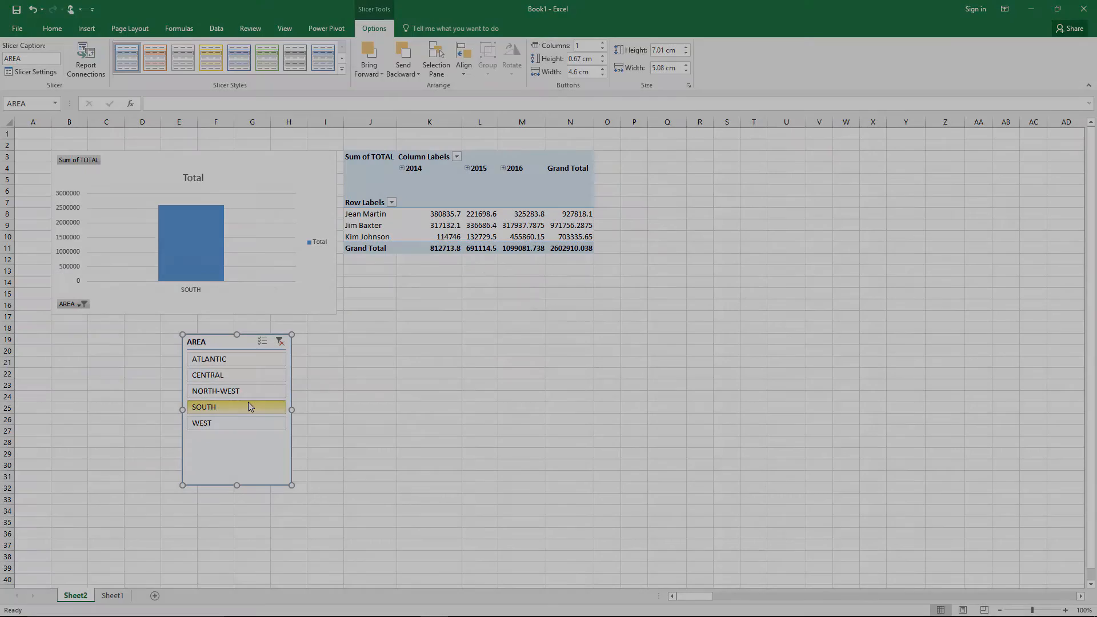